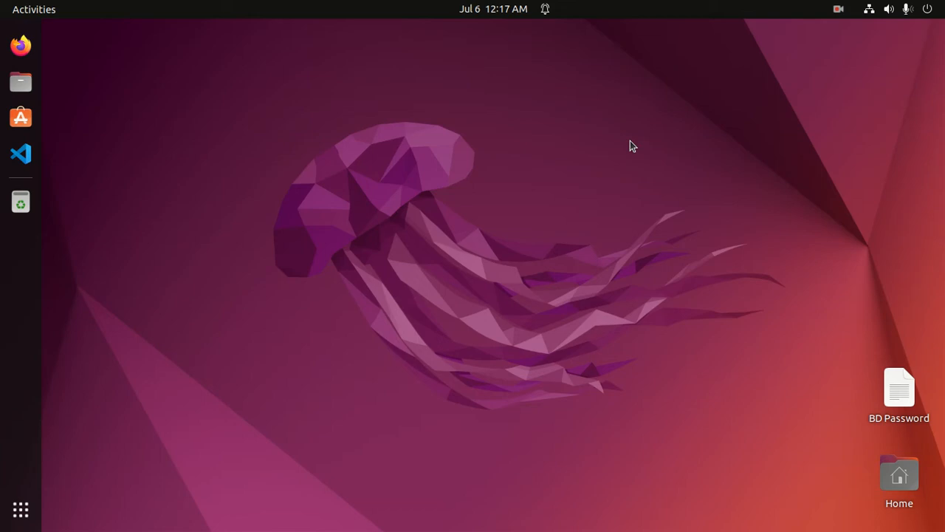
mouse_move(456, 158)
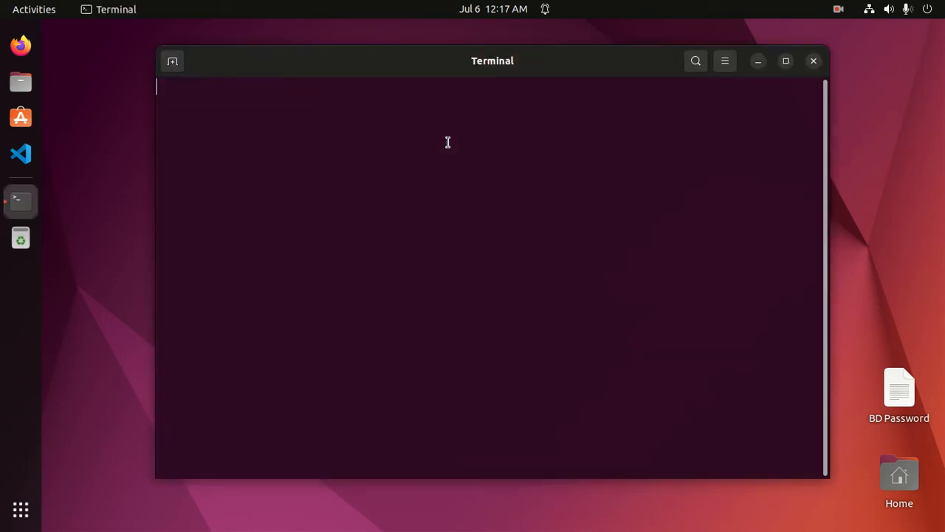
Step: Run 'source venv/bin/activate' in the maximized terminal so the prompt shows (venv)
click(786, 61)
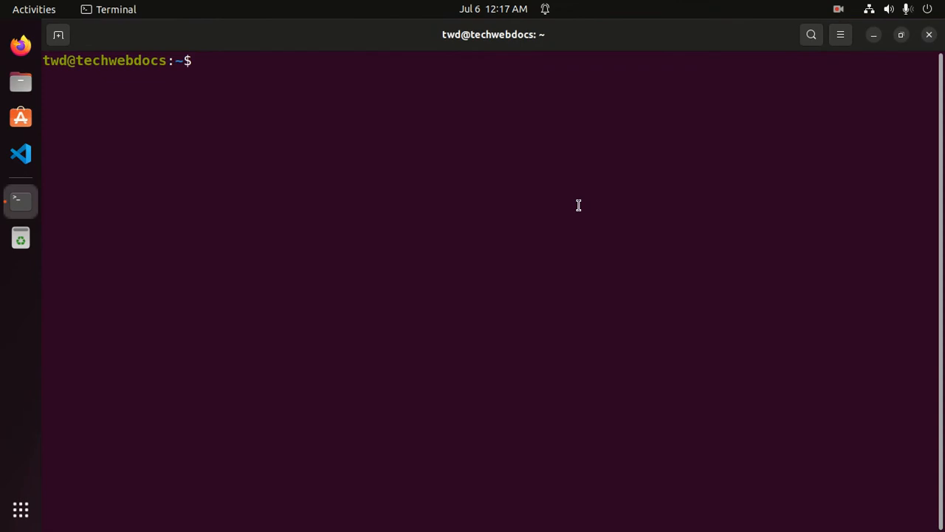
text(sou)
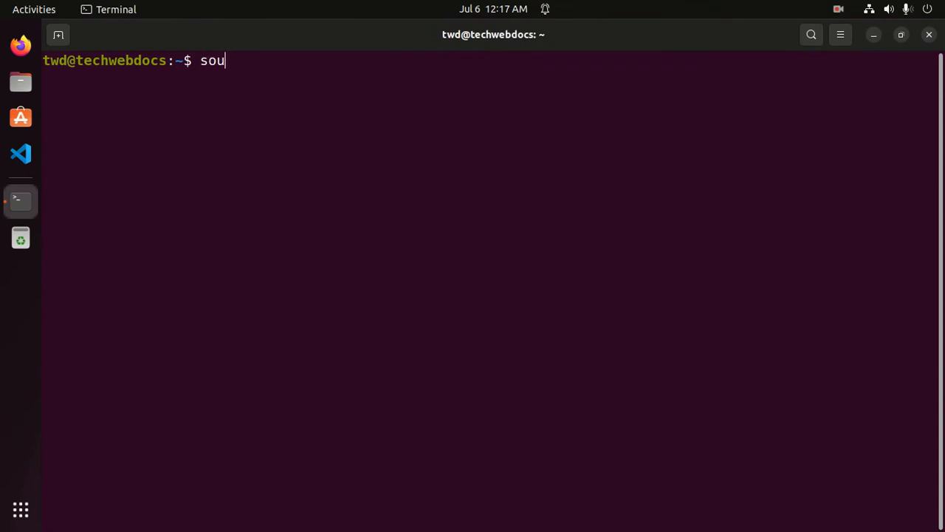
text(rce)
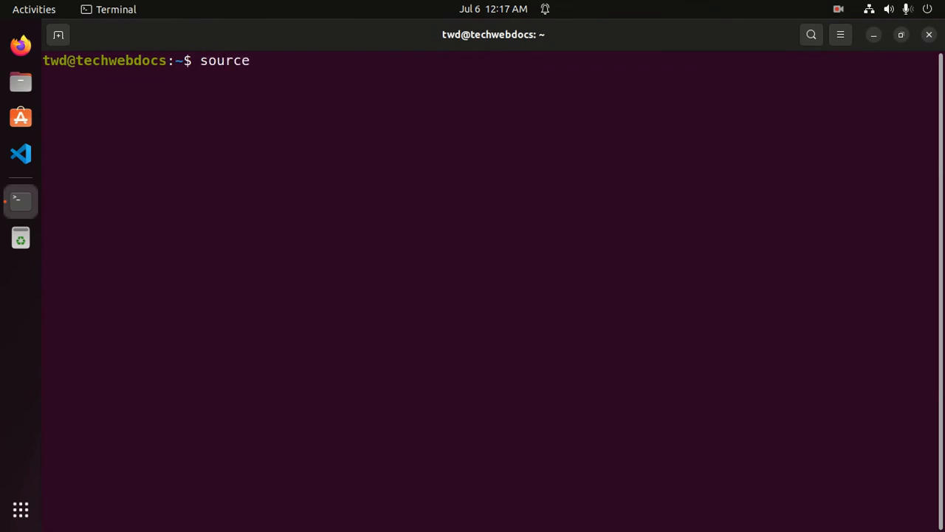
text(" ")
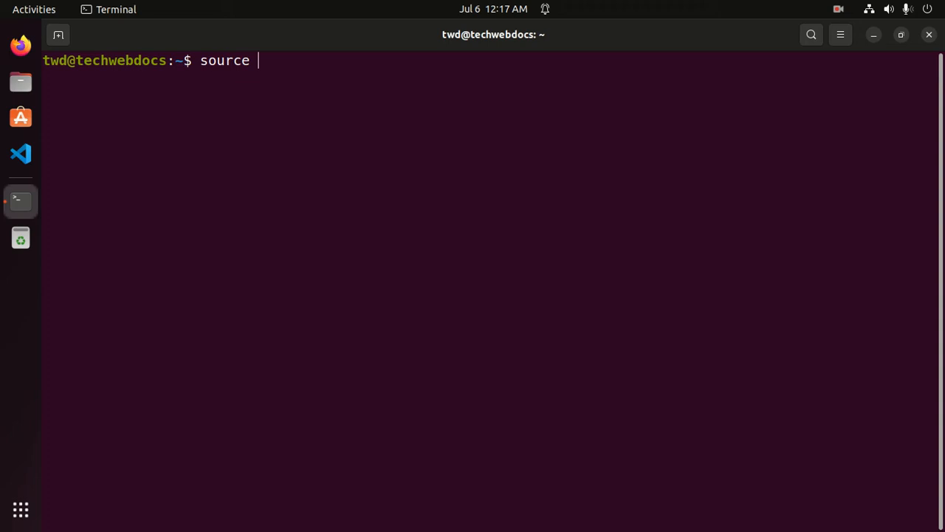
text(ve)
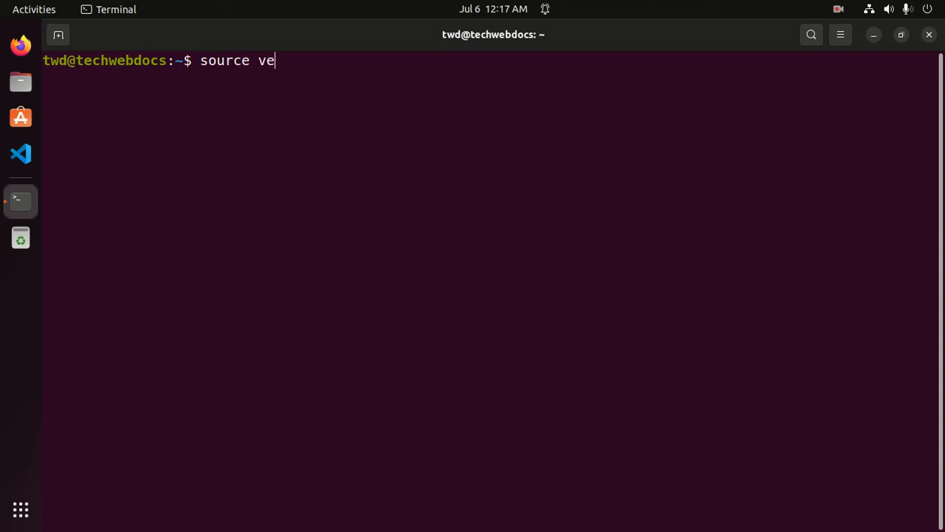
text(nv/)
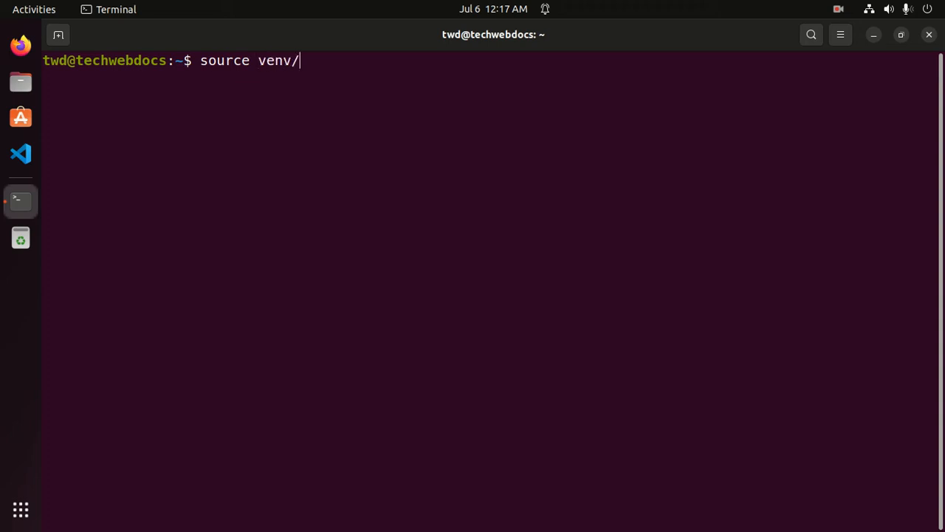
text(bin/activate)
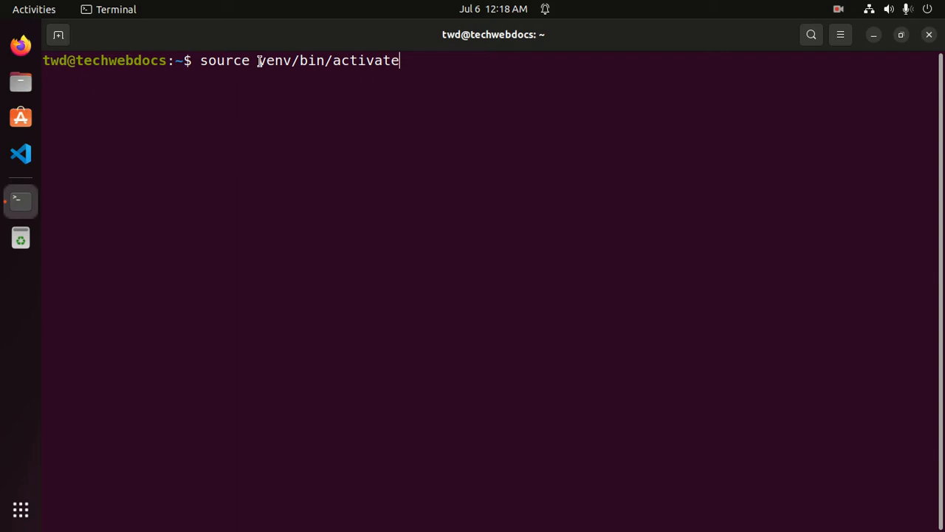
double_click(274, 61)
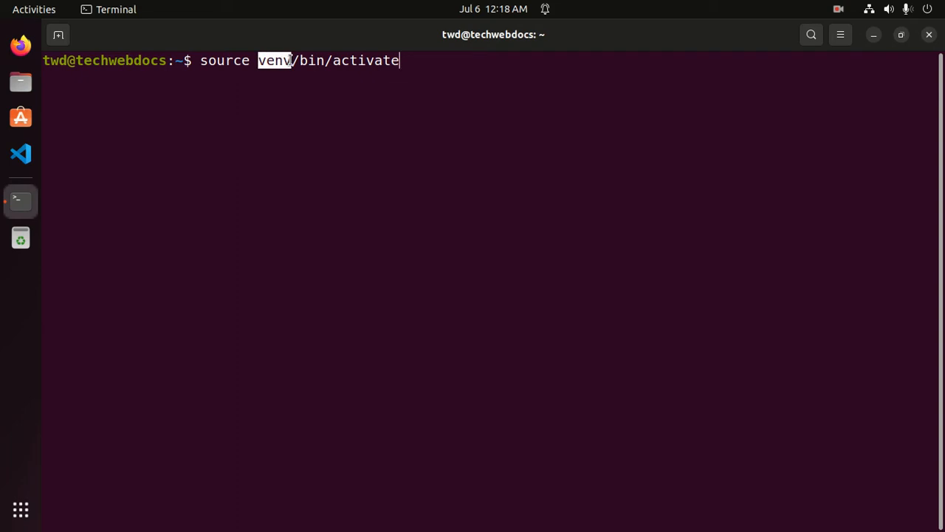
key(Return)
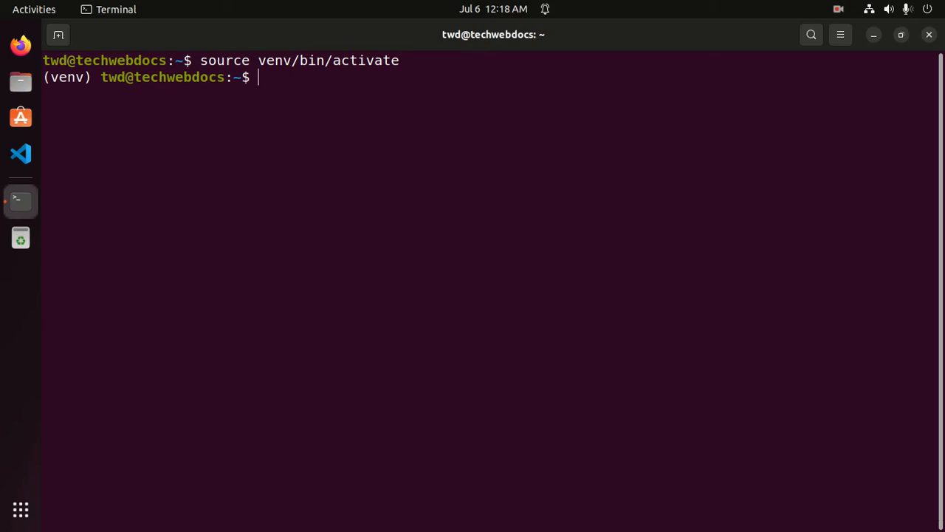
Step: Run 'django-admin startproject mysite' and begin a cd command
text(djan)
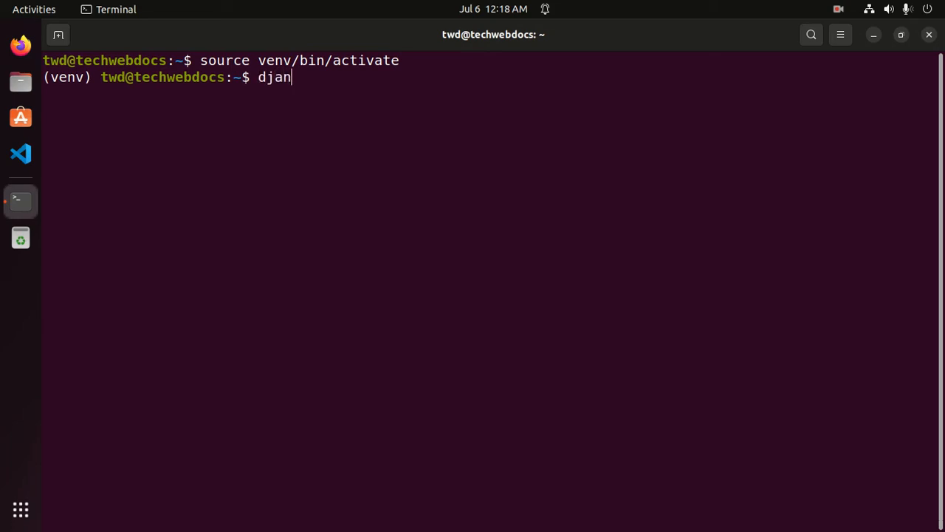
text(go-admin s)
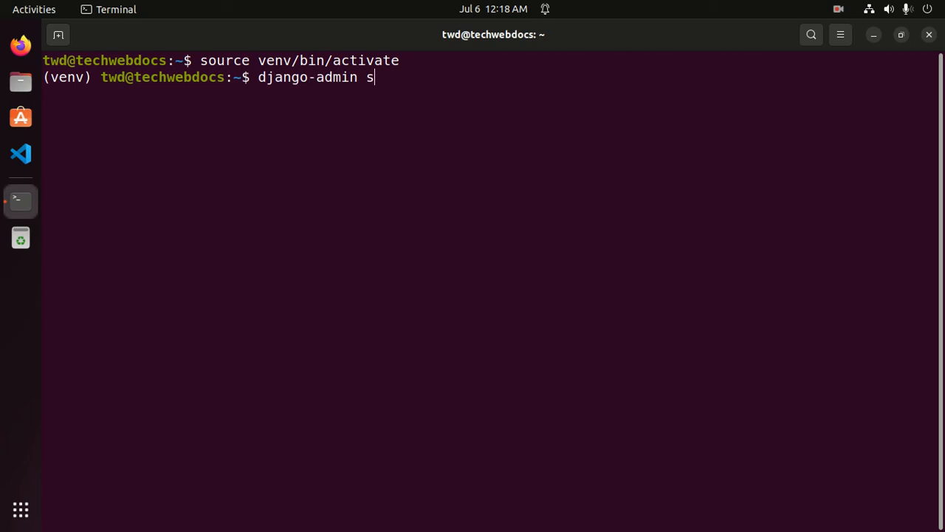
text(tartpr)
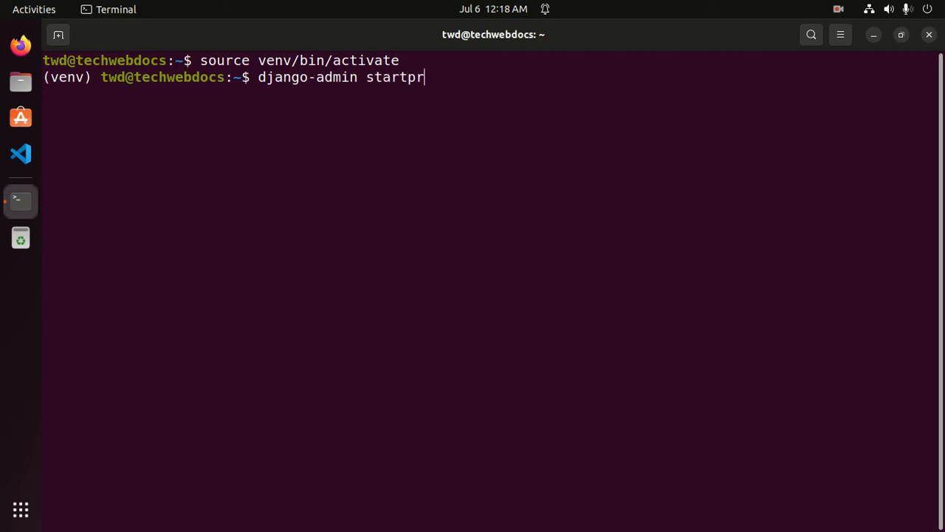
text(oject)
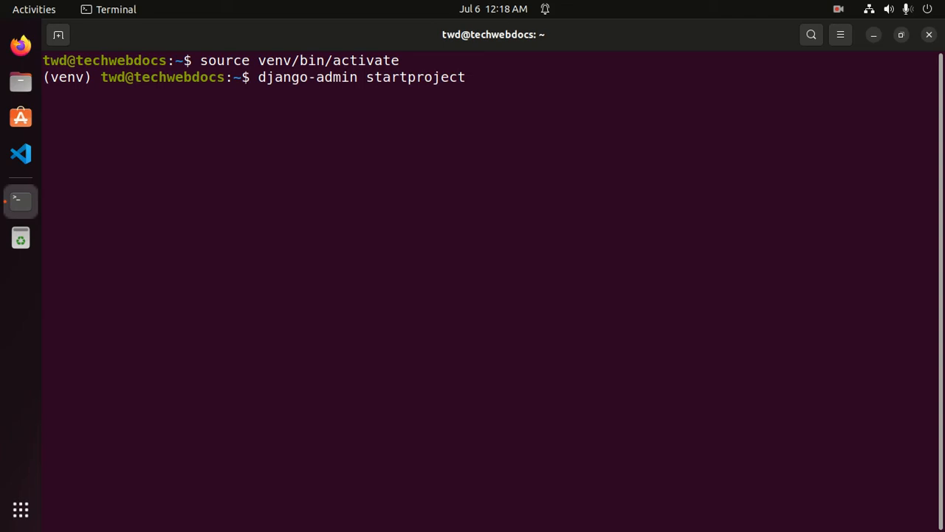
text(my)
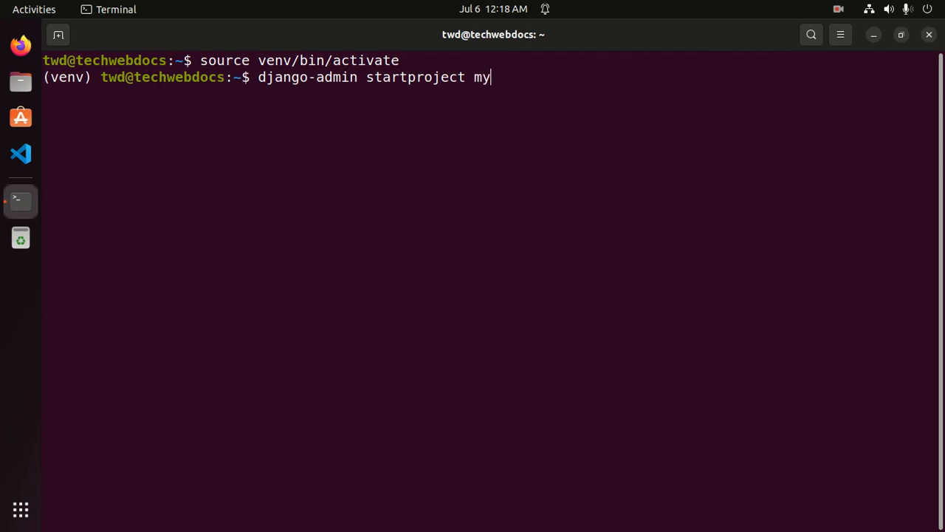
text(site)
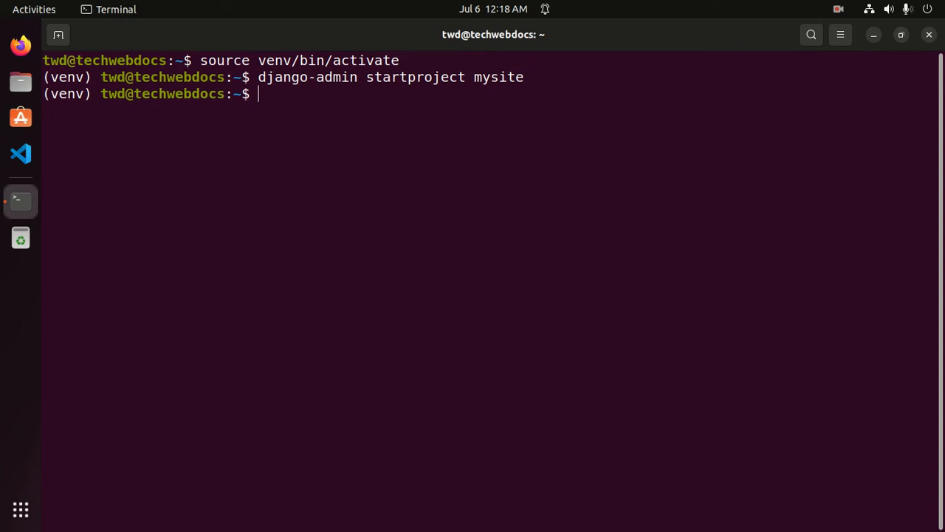
text(cd)
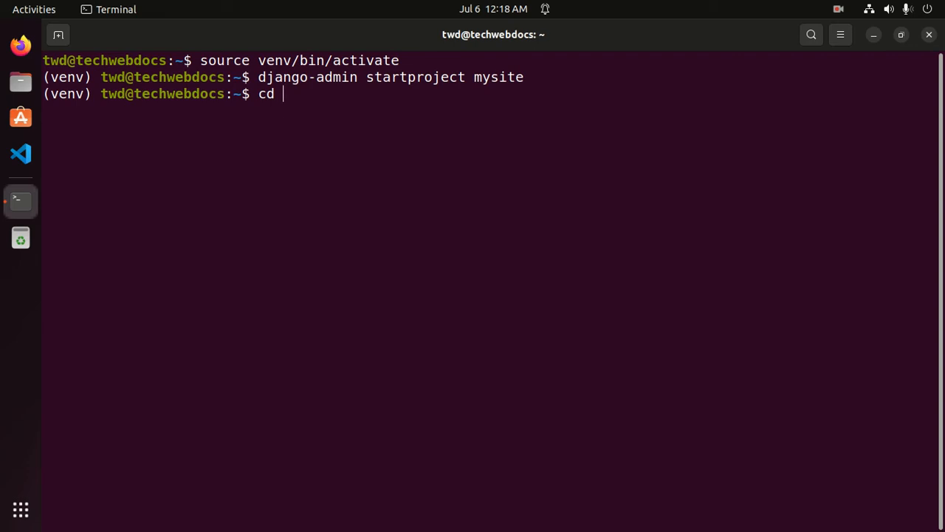
Step: Move into mysite/ and launch VS Code on it with 'code .'
text(mysite/)
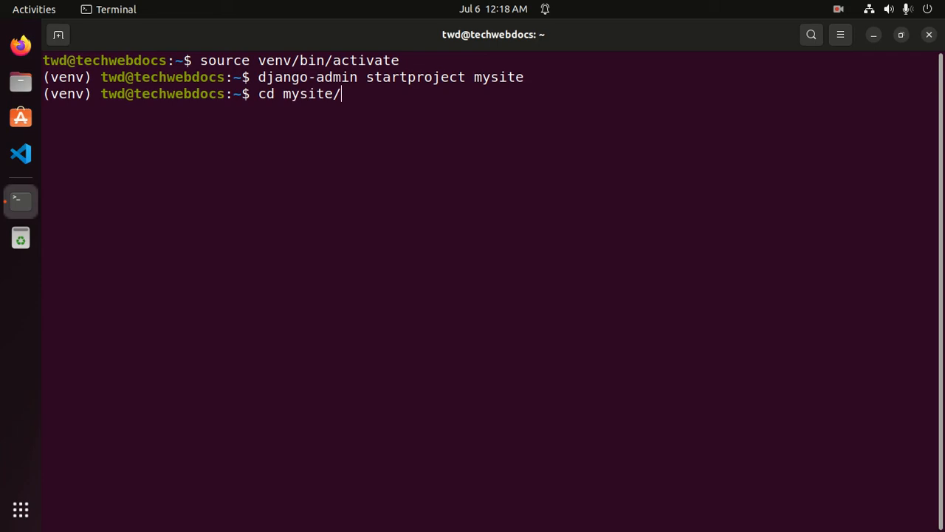
key(Return)
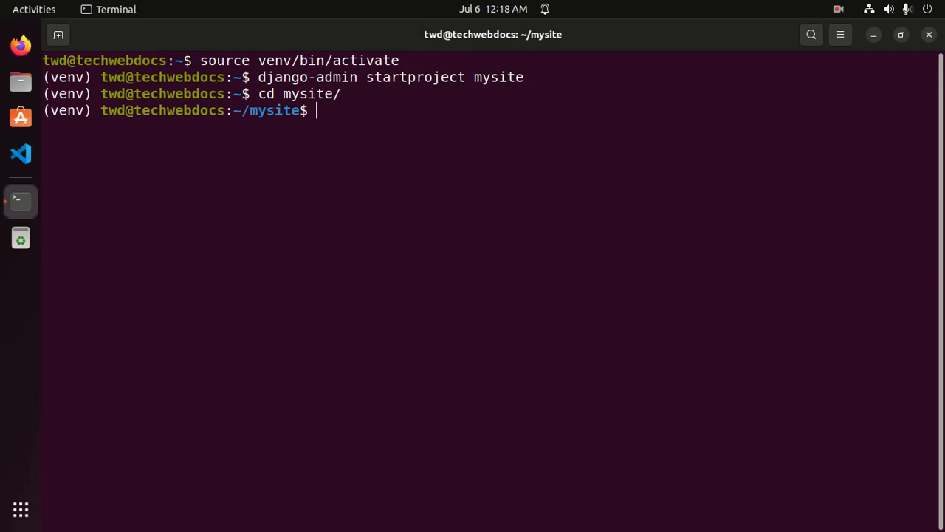
text(code)
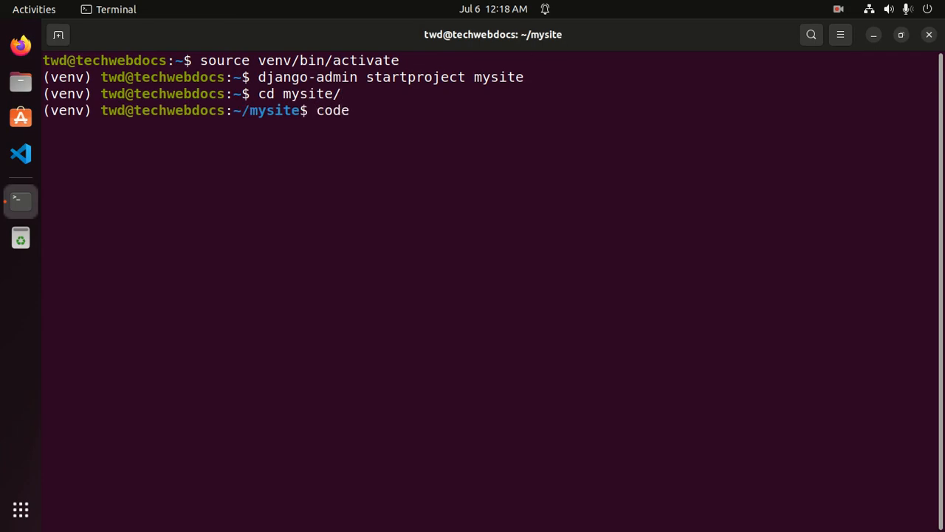
text(.)
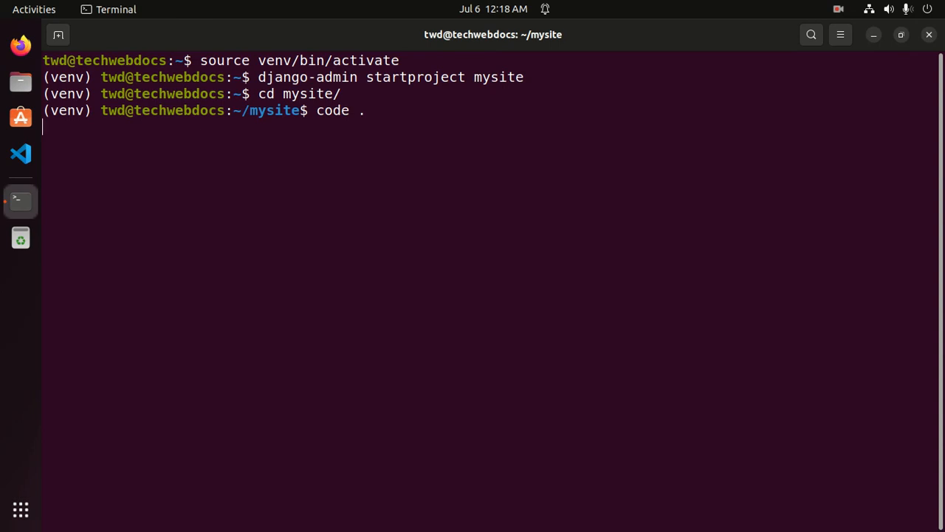
key(Return)
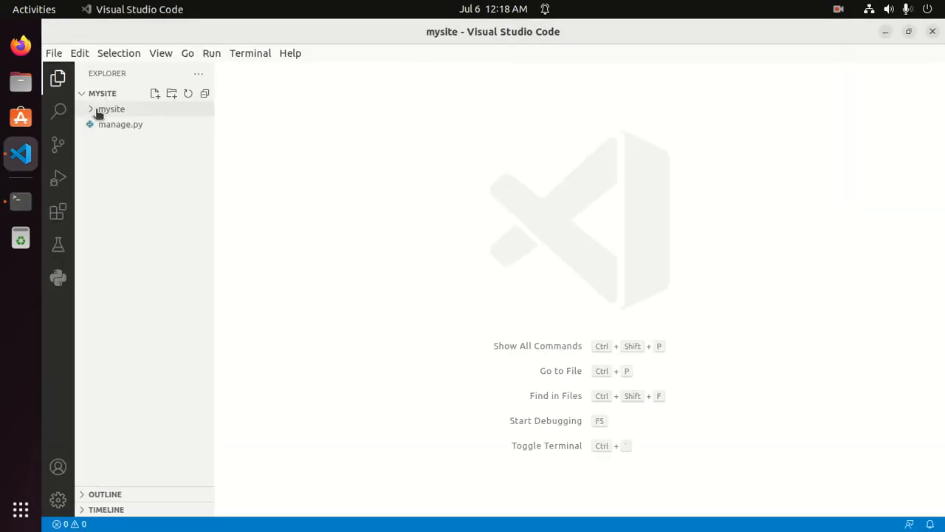
Step: In settings.py's DATABASES, rename the NAME file from db.sqlite3 to mydb.sqlite3
click(111, 108)
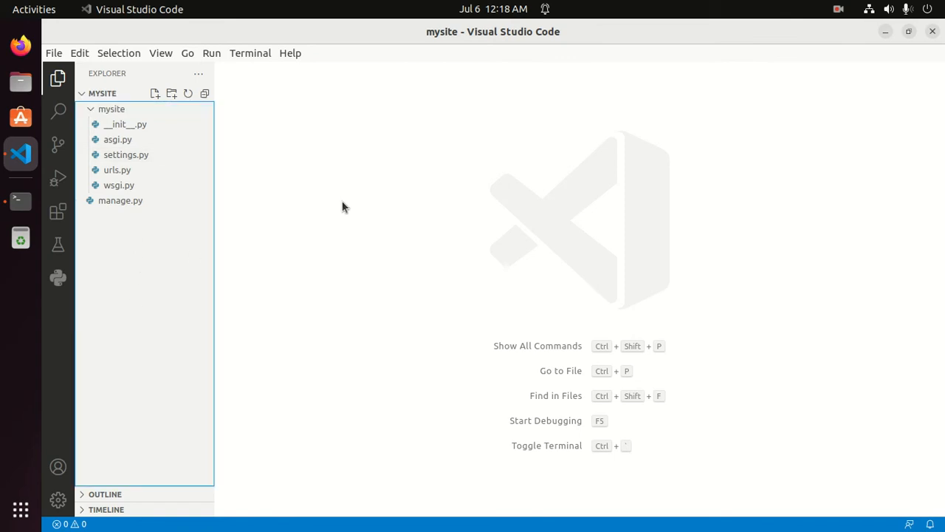
mouse_move(126, 154)
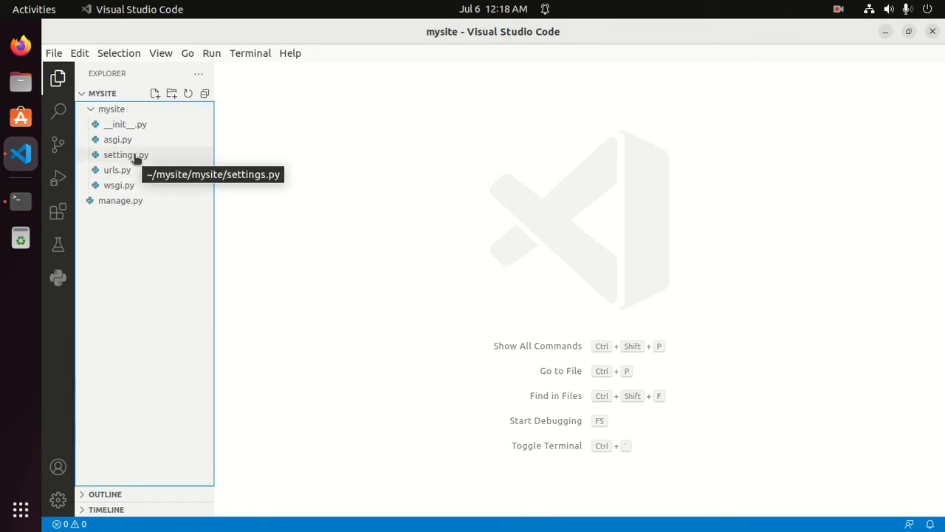
click(126, 154)
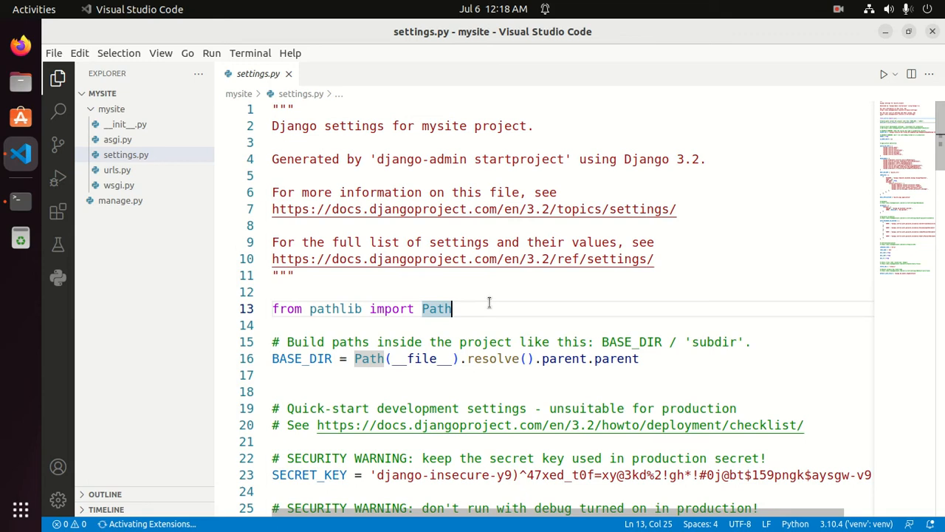
scroll(down, 3)
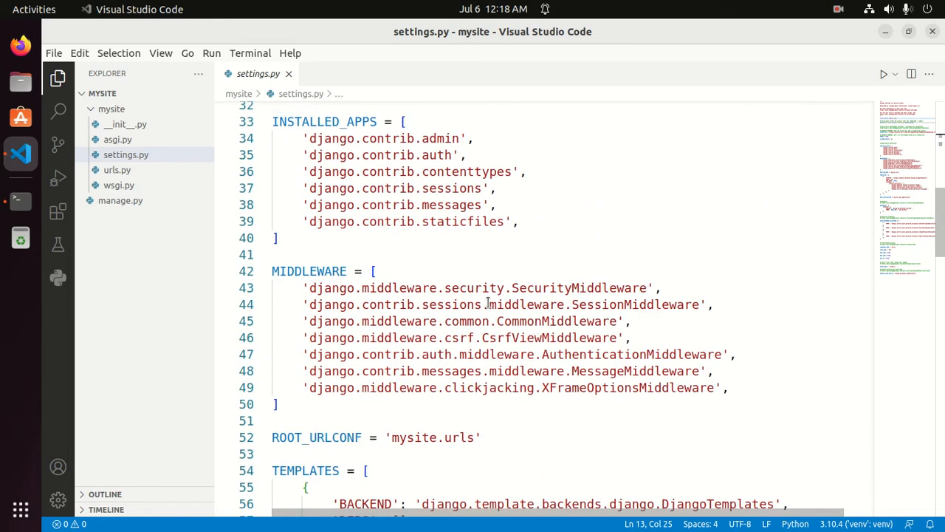
scroll(down, 3)
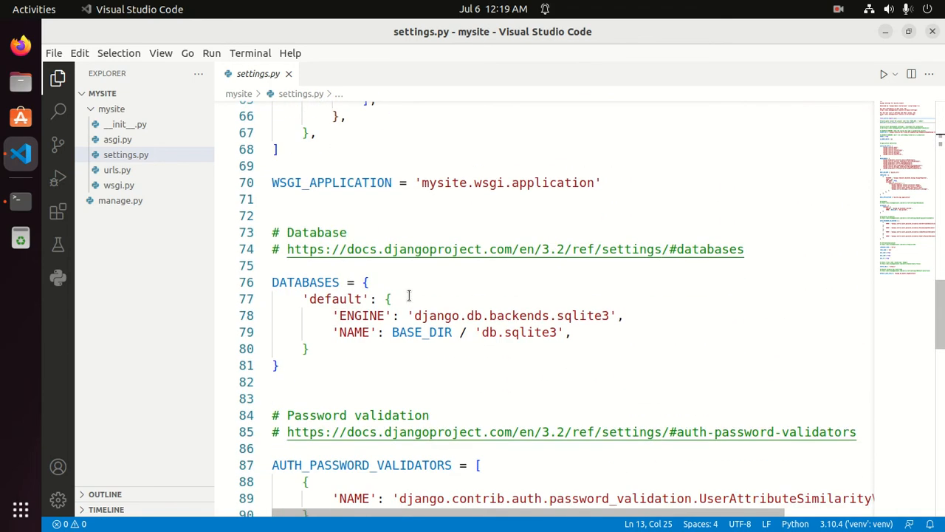
scroll(down, 3)
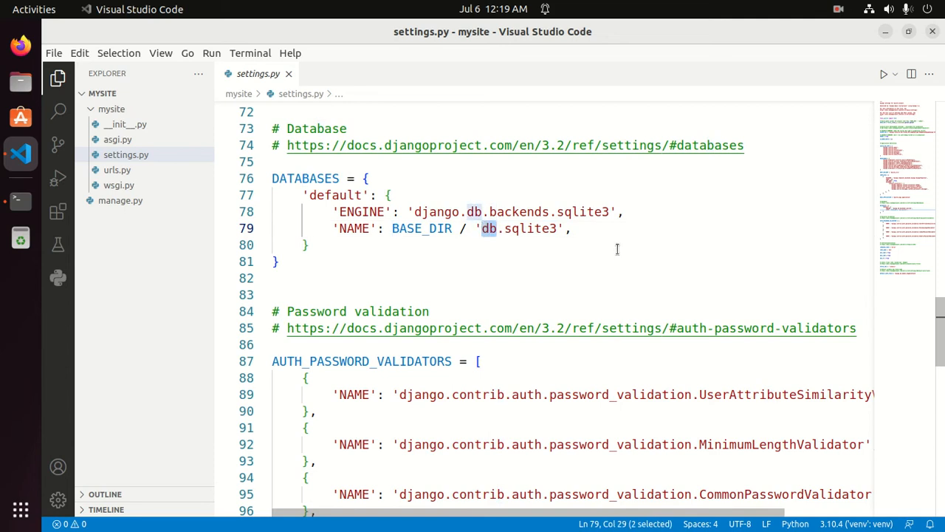
text(myd)
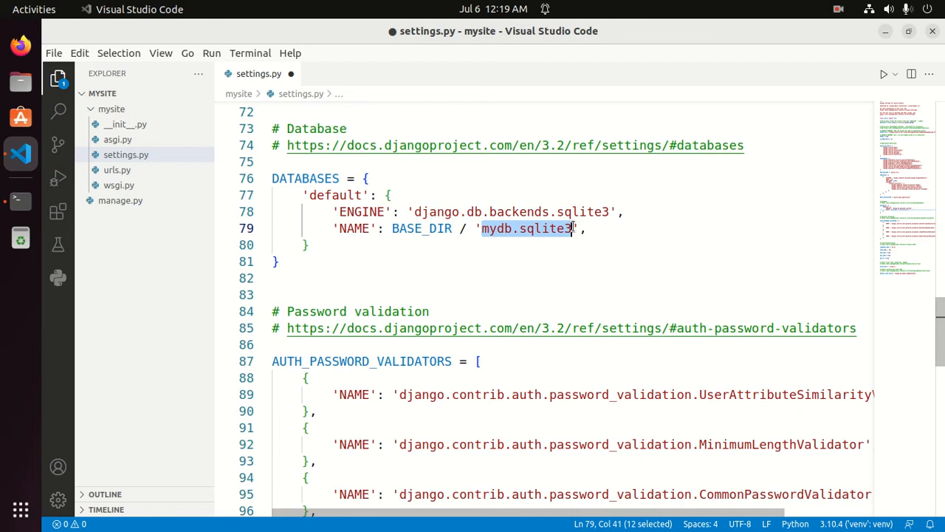
mouse_move(34, 207)
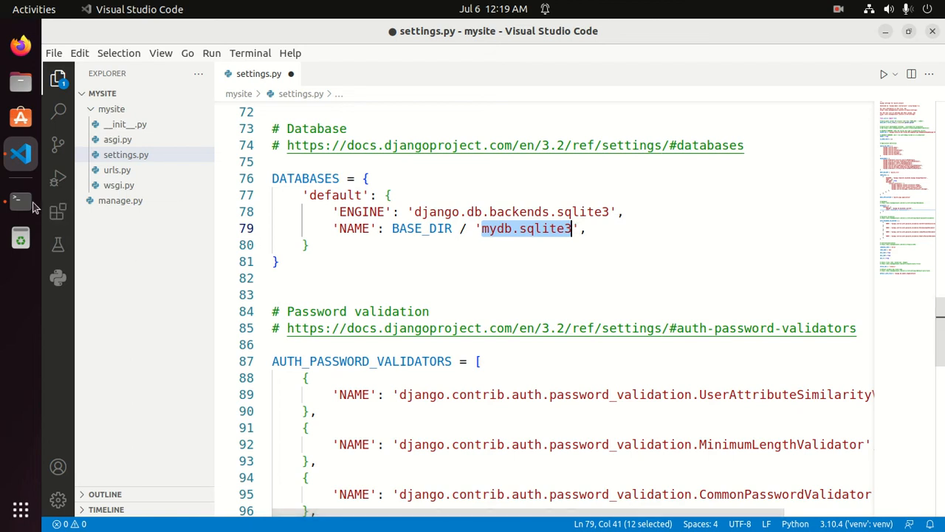
Step: In Terminal, 'cd Desktop/' and 'touch mydb.sqlite3', then return to settings.py
click(20, 200)
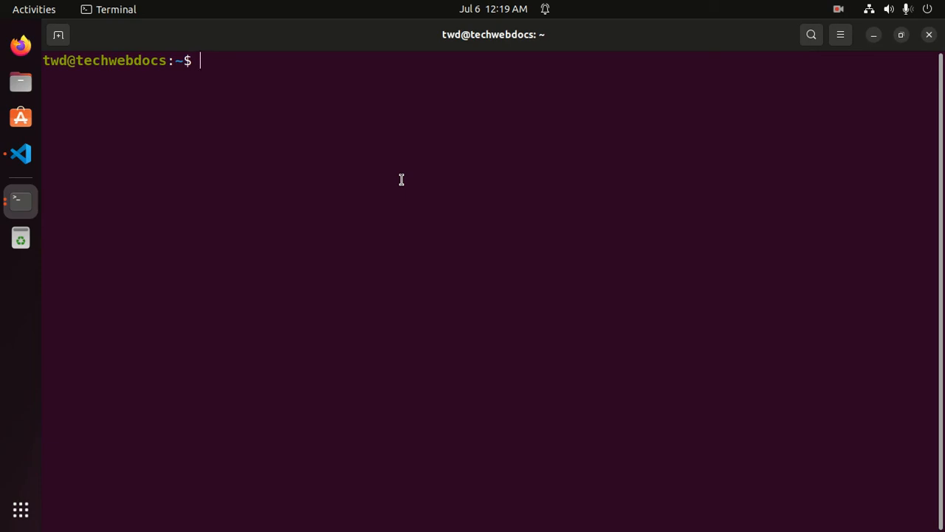
text(cd)
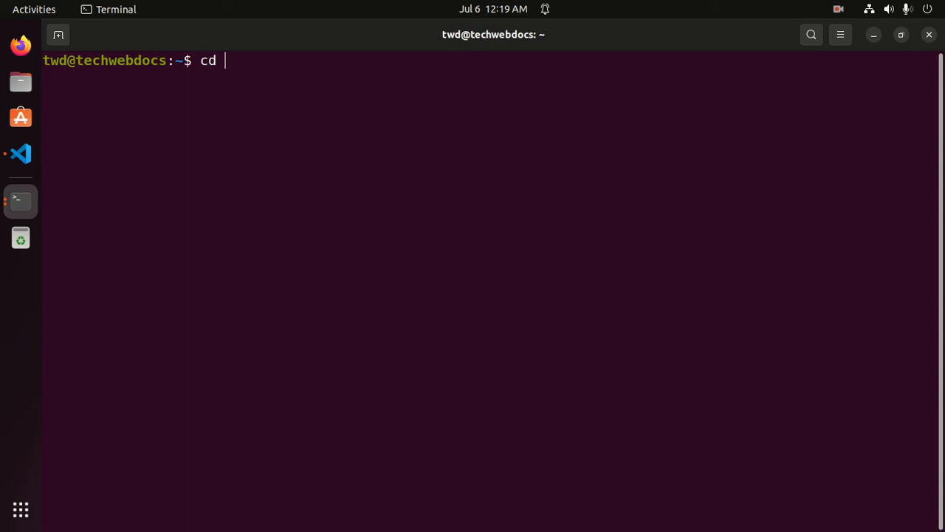
text(Desktop/)
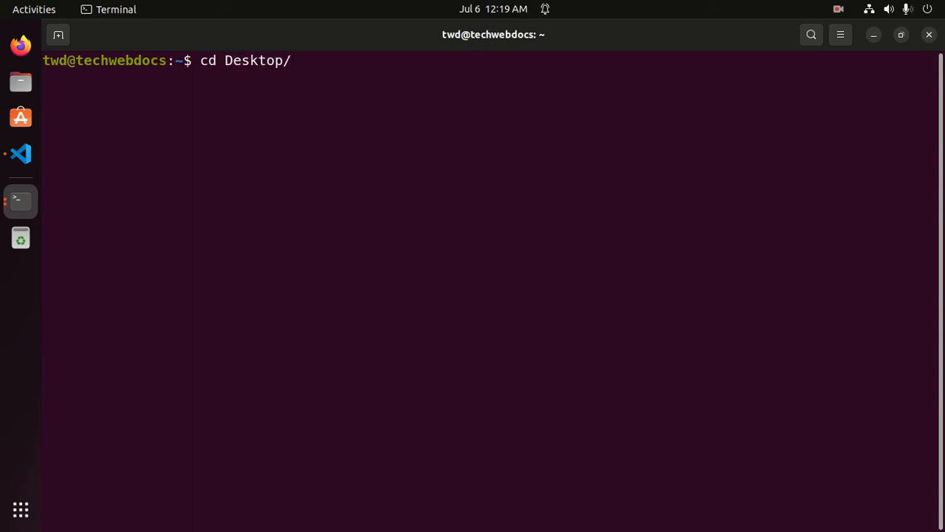
text(touch)
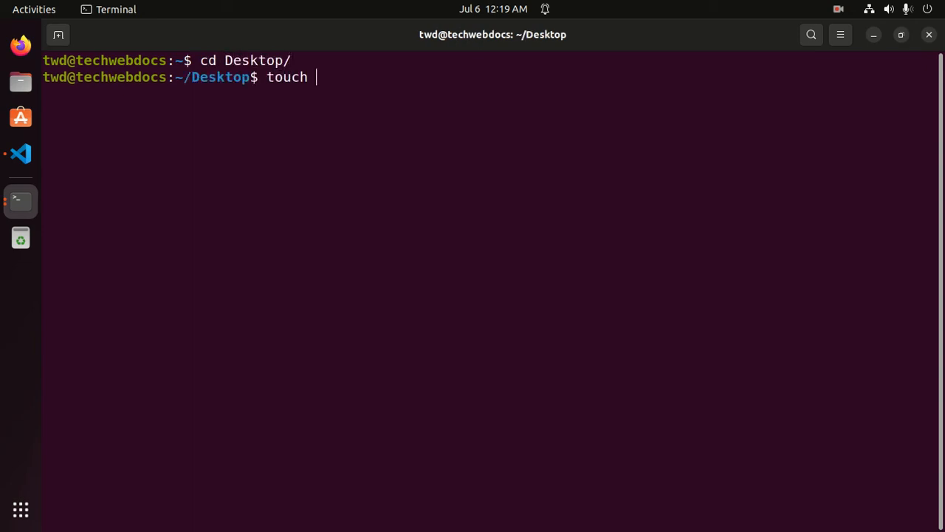
text(mydb.sqlite3)
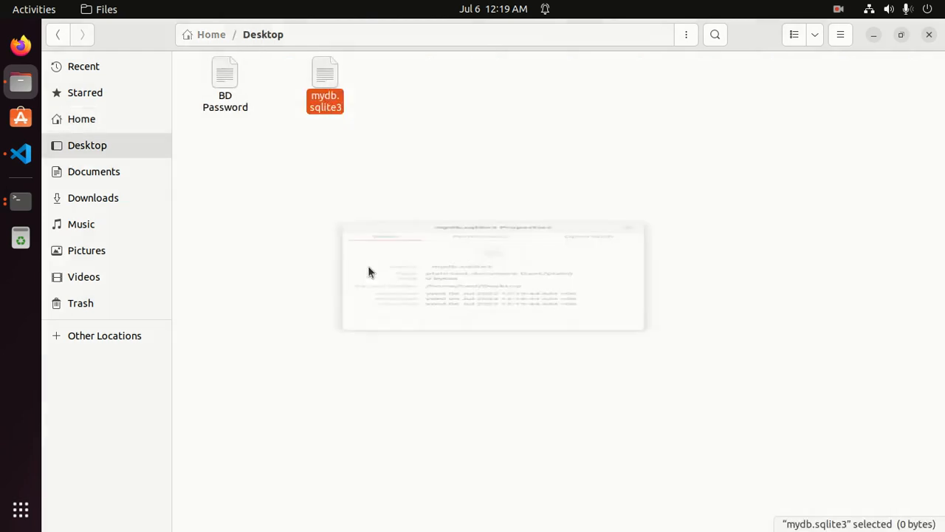
click(325, 85)
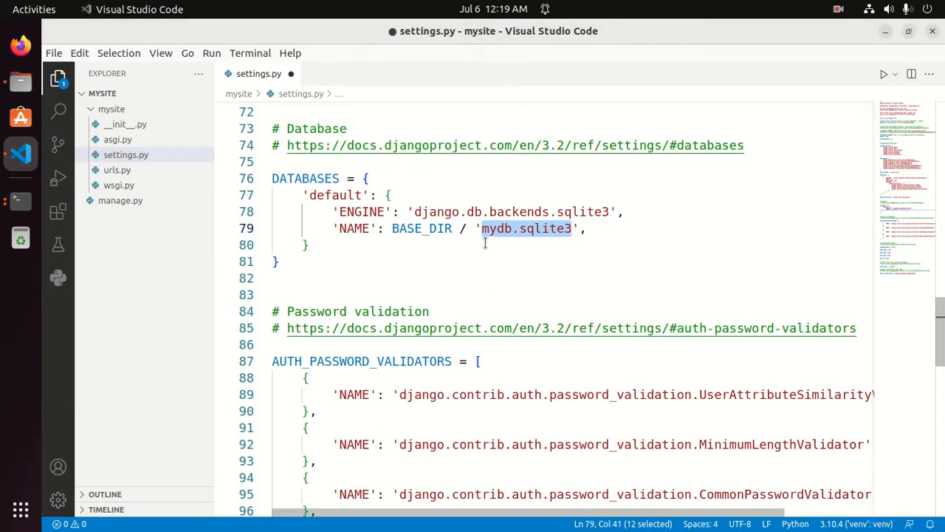
Step: Set NAME to '/home/twd/Desktop/mydb.sqlite3', save settings.py, and return to Terminal
text(/home/twd/Desktop)
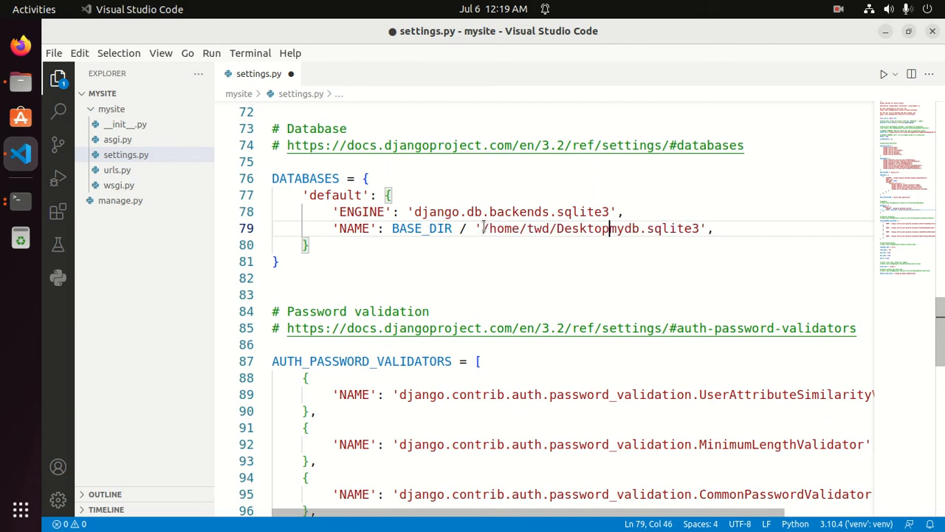
text(/)
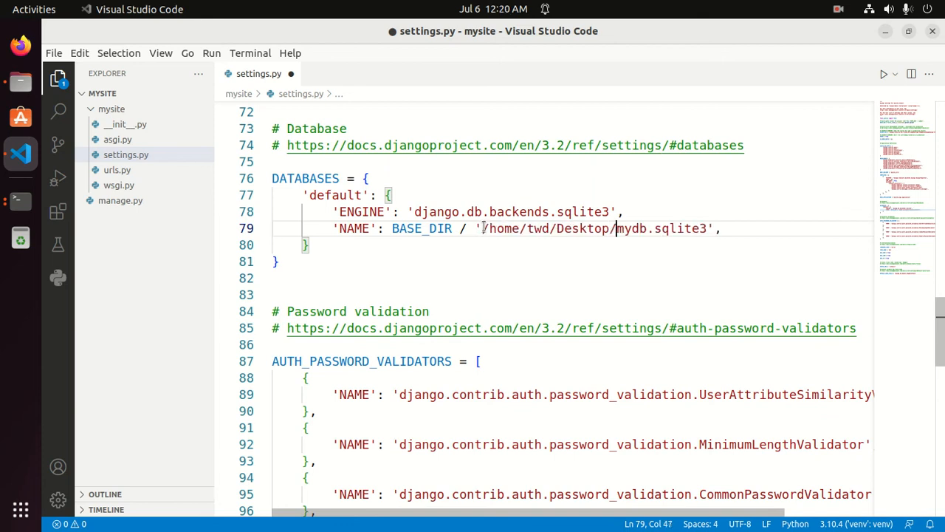
key(ctrl+s)
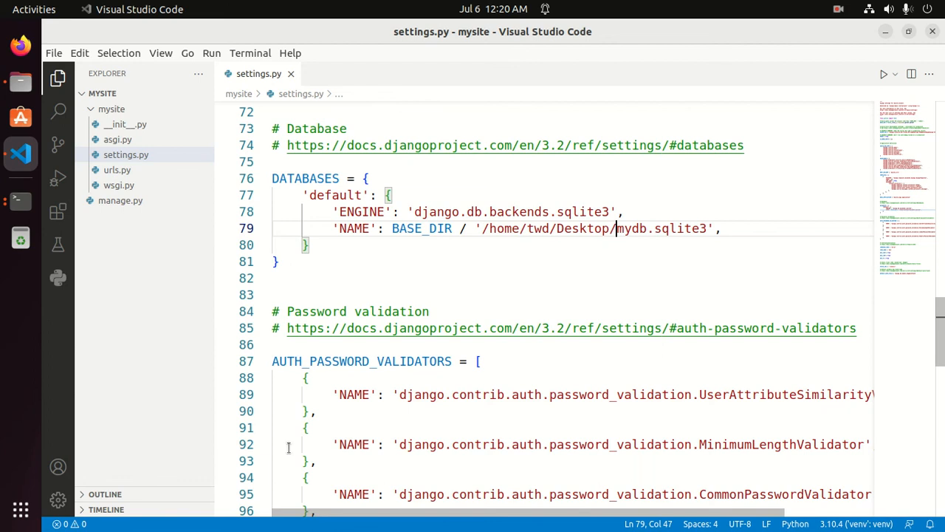
click(20, 200)
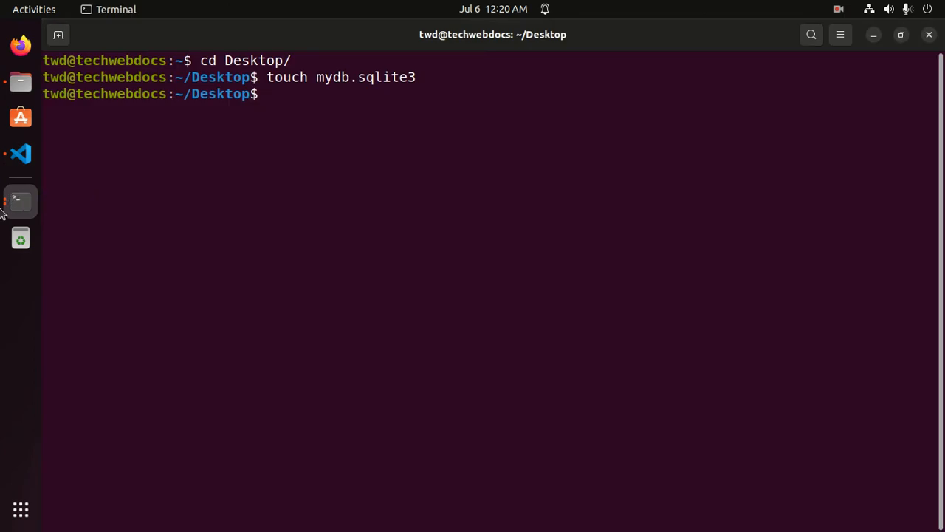
mouse_move(5, 210)
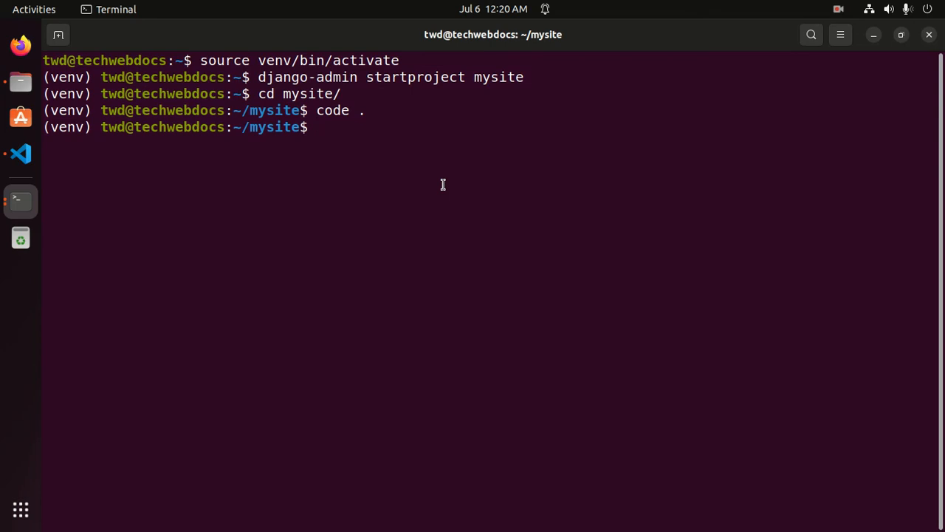
Step: Run 'python3 manage.py migrate' in the mysite project
text(pyth)
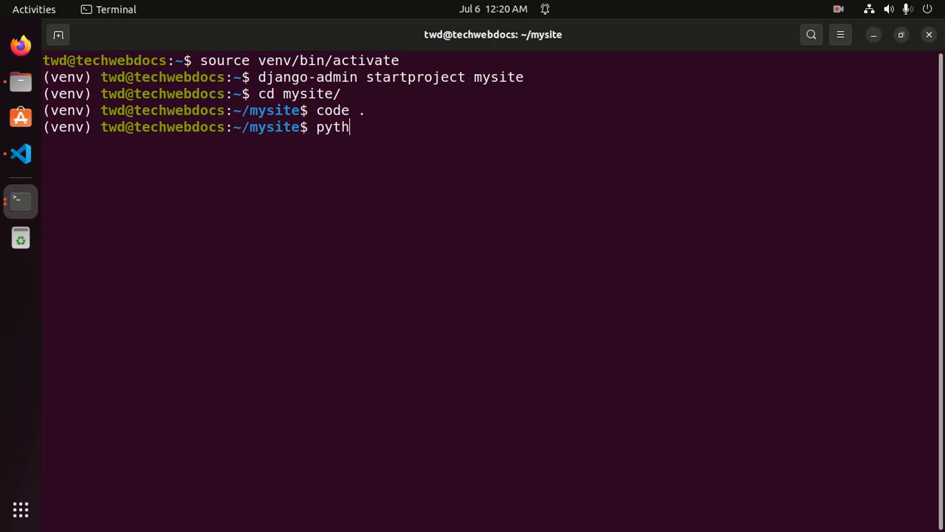
text(on3)
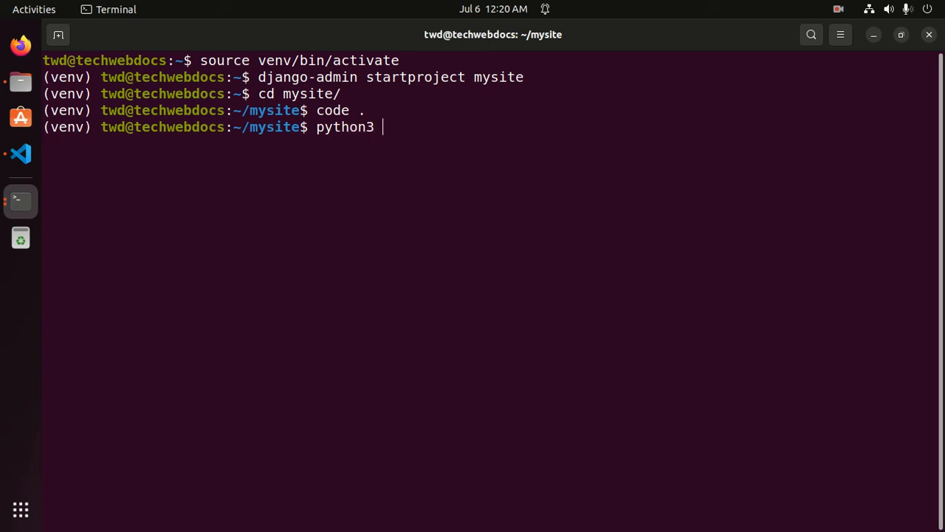
text(manage.py mi)
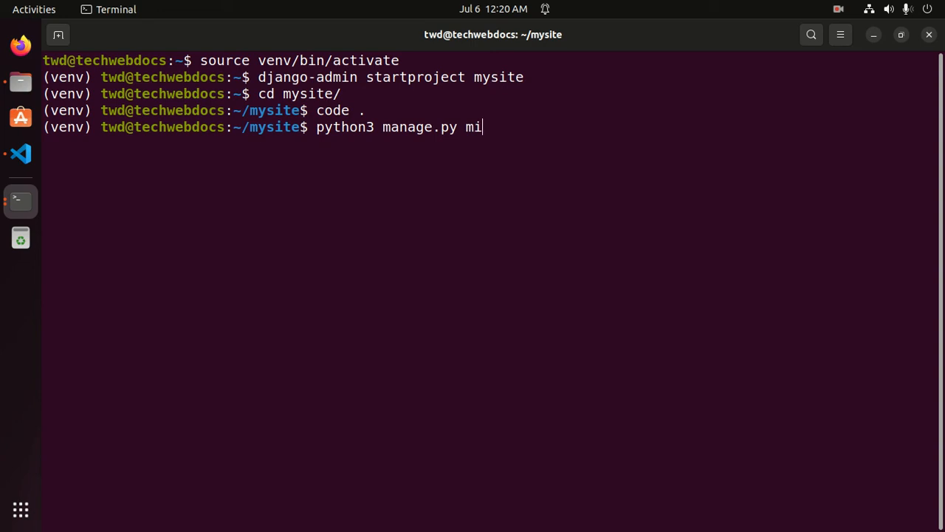
text(grate)
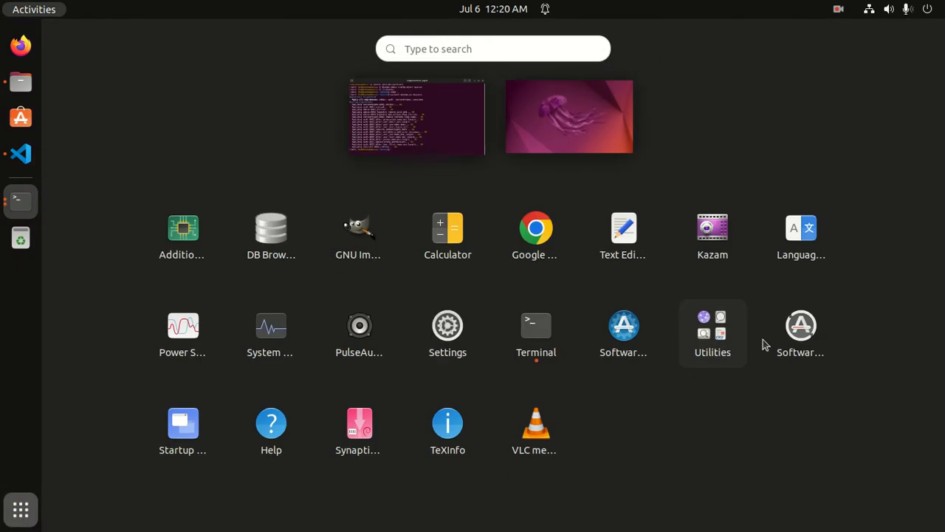
Step: Open Desktop/mydb.sqlite3 in DB Browser, view its tables in Database Structure, then return to Terminal
click(536, 325)
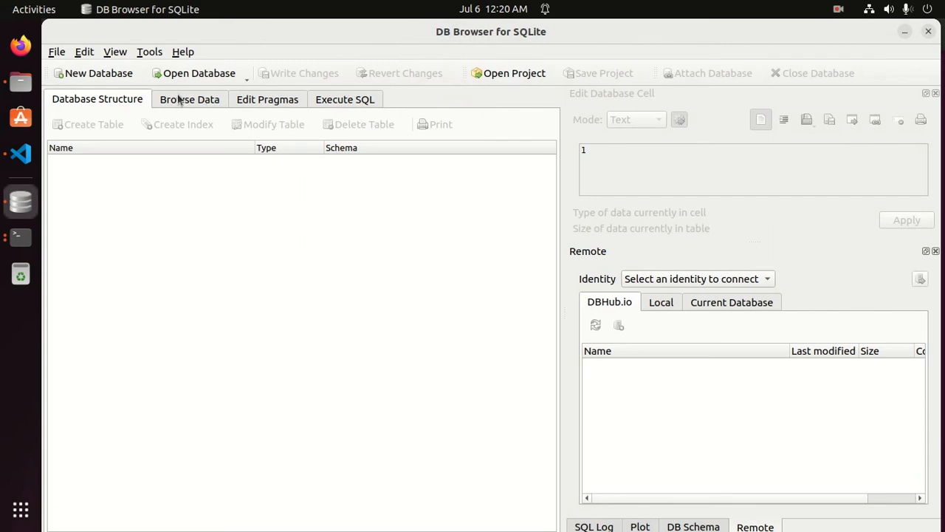
click(189, 99)
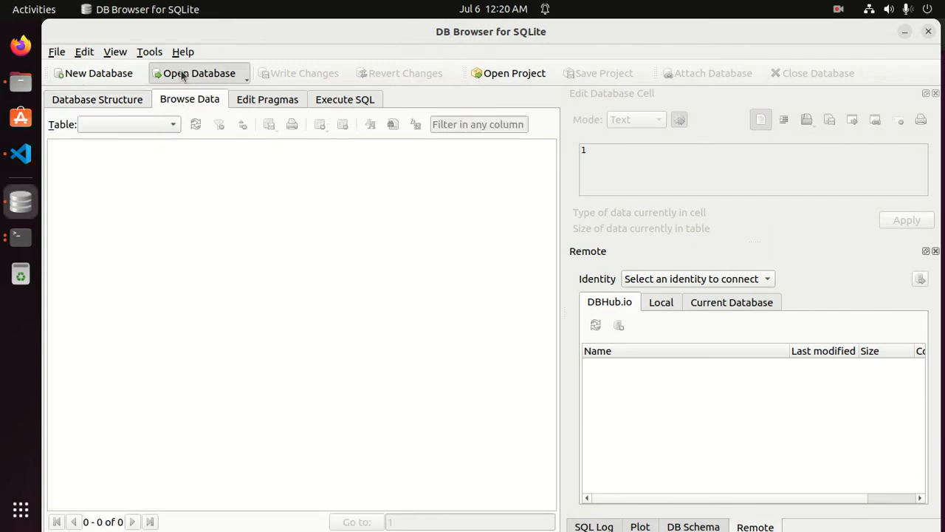
click(198, 72)
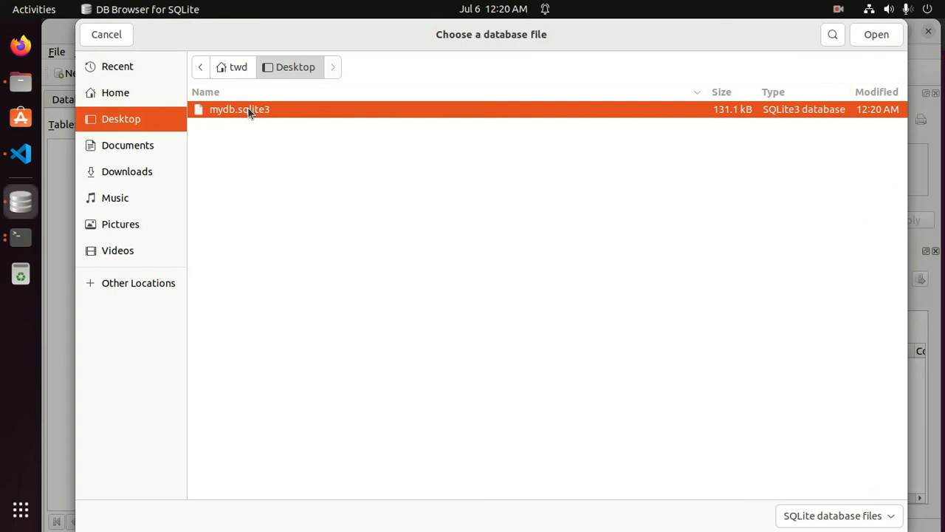
click(877, 34)
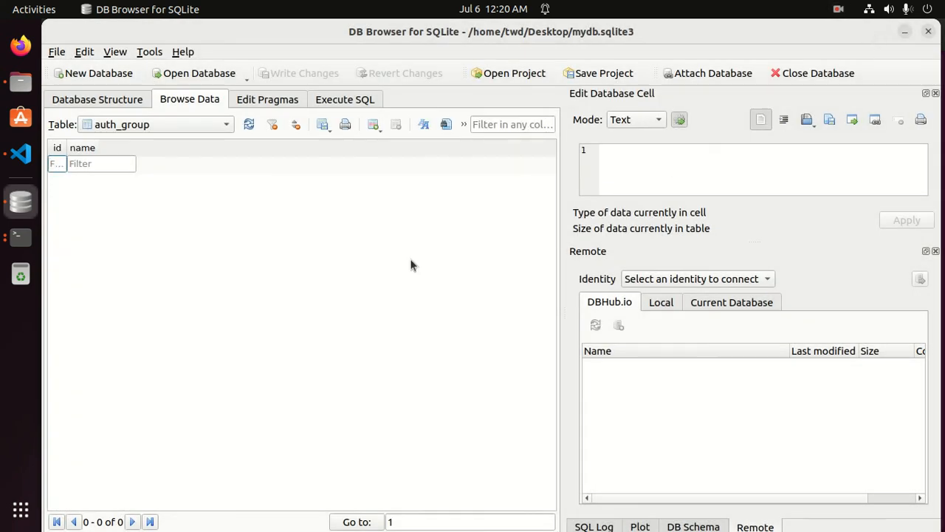
click(97, 99)
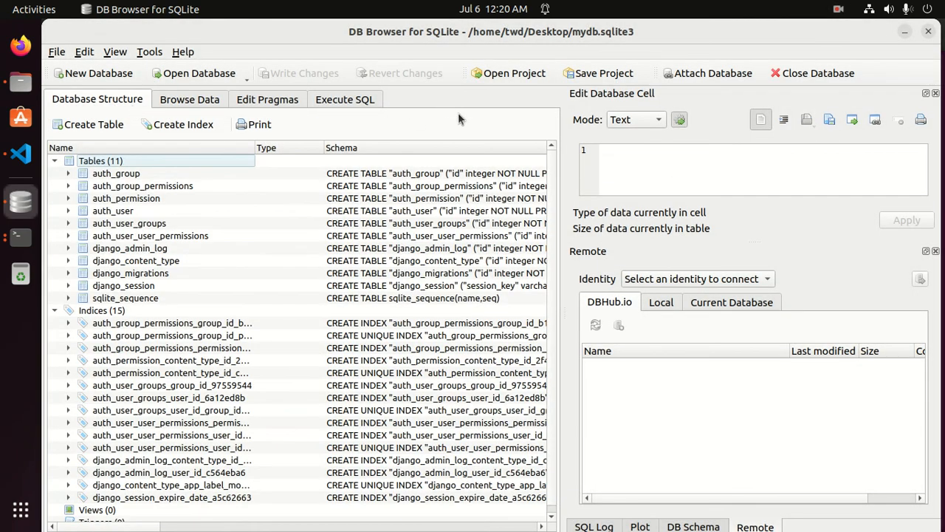
mouse_move(257, 394)
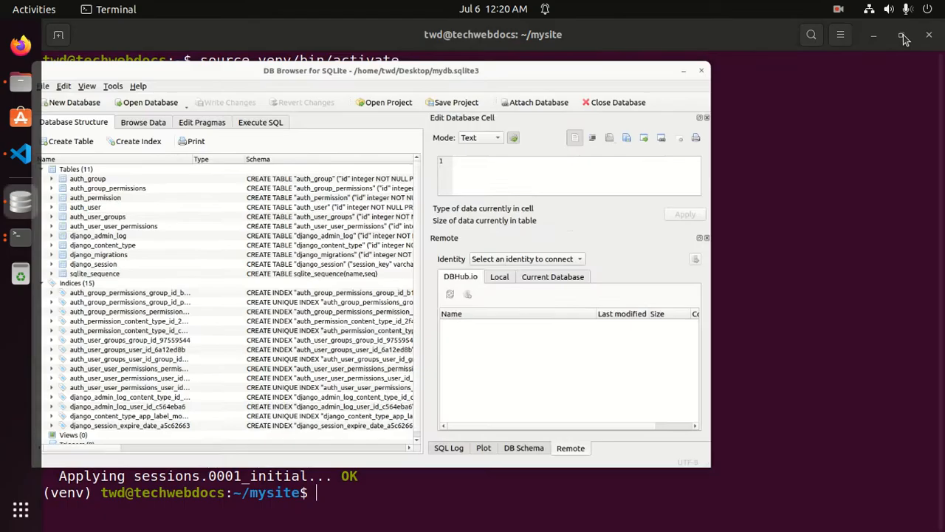
click(901, 34)
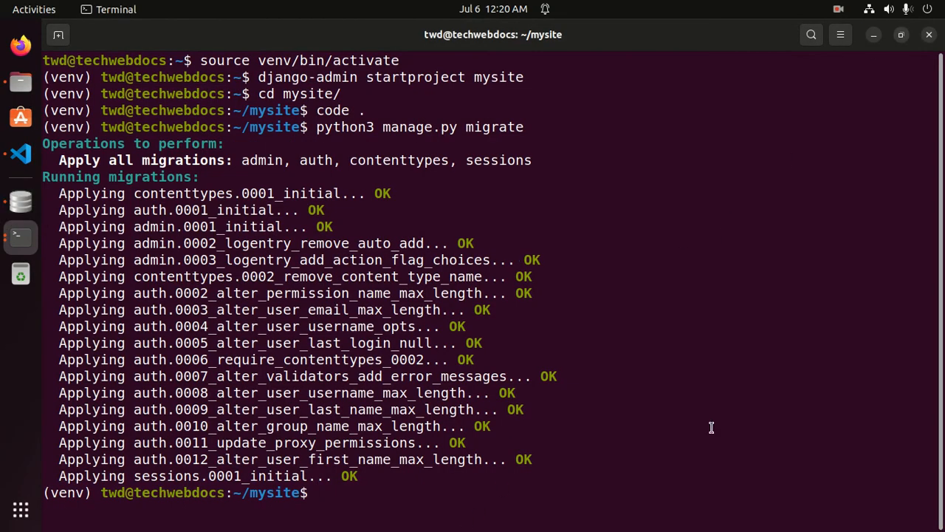